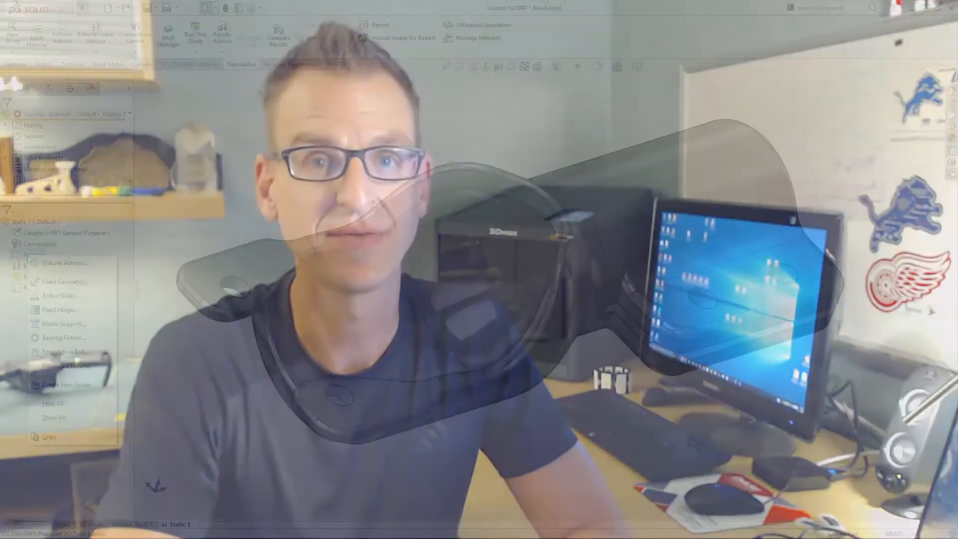
Add a 100 lbf·in torque about Axis1 on the coupler's inner bore face
left_click(64, 281)
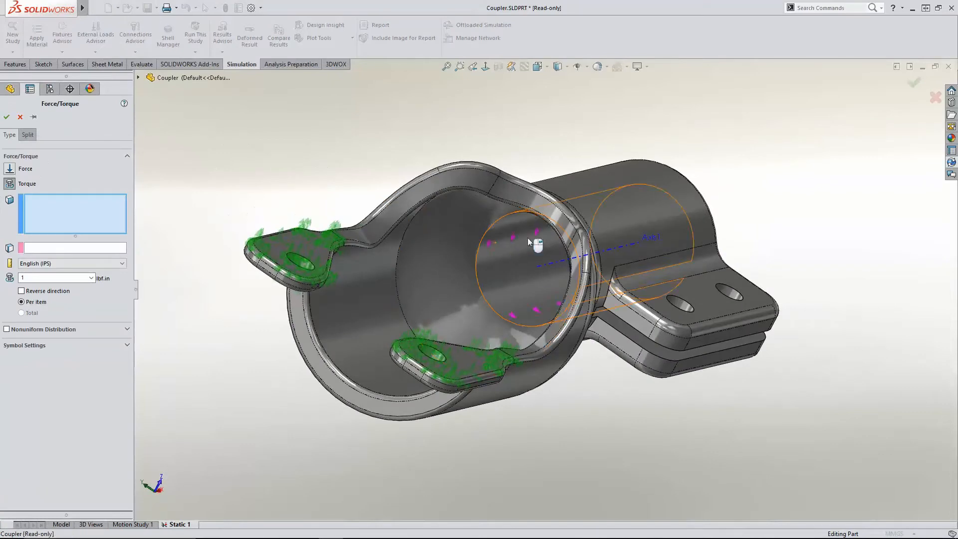
left_click(531, 269)
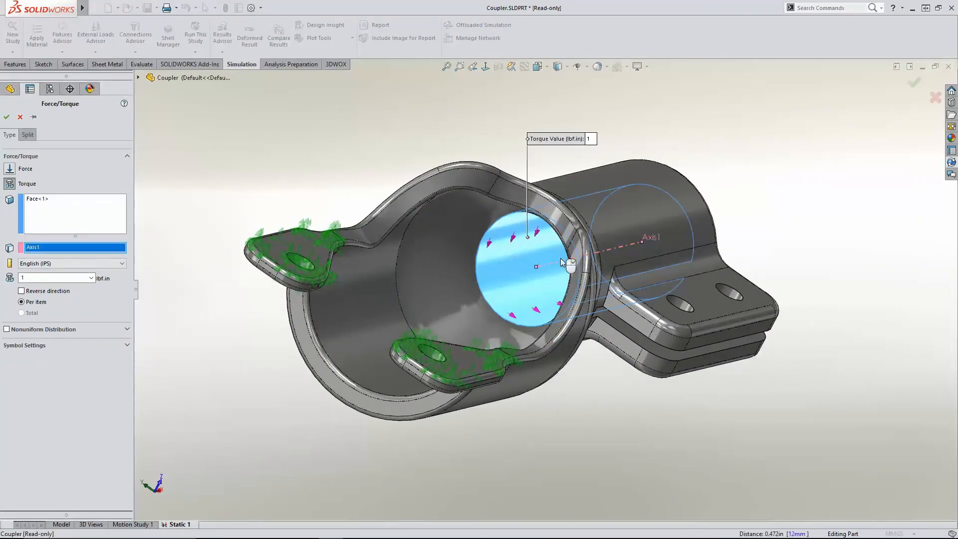
left_click(6, 117)
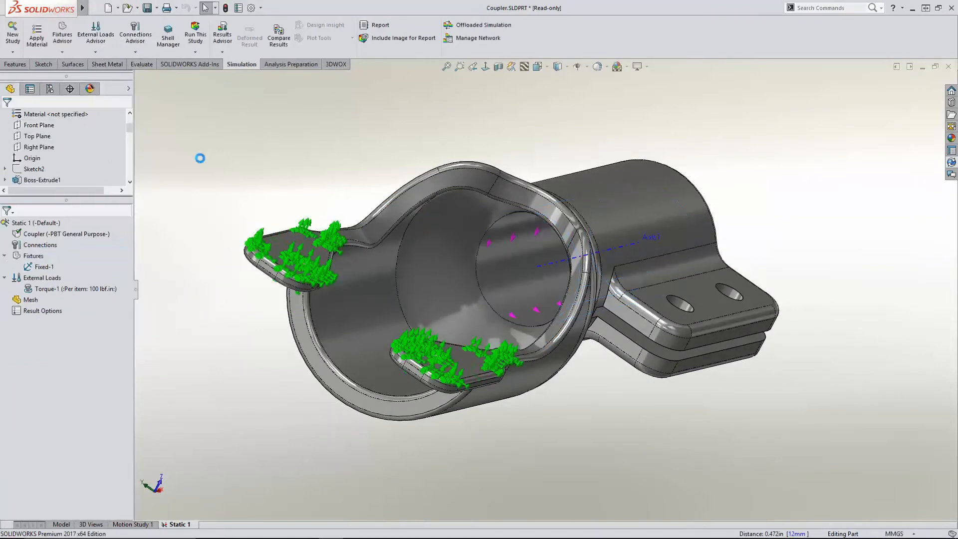